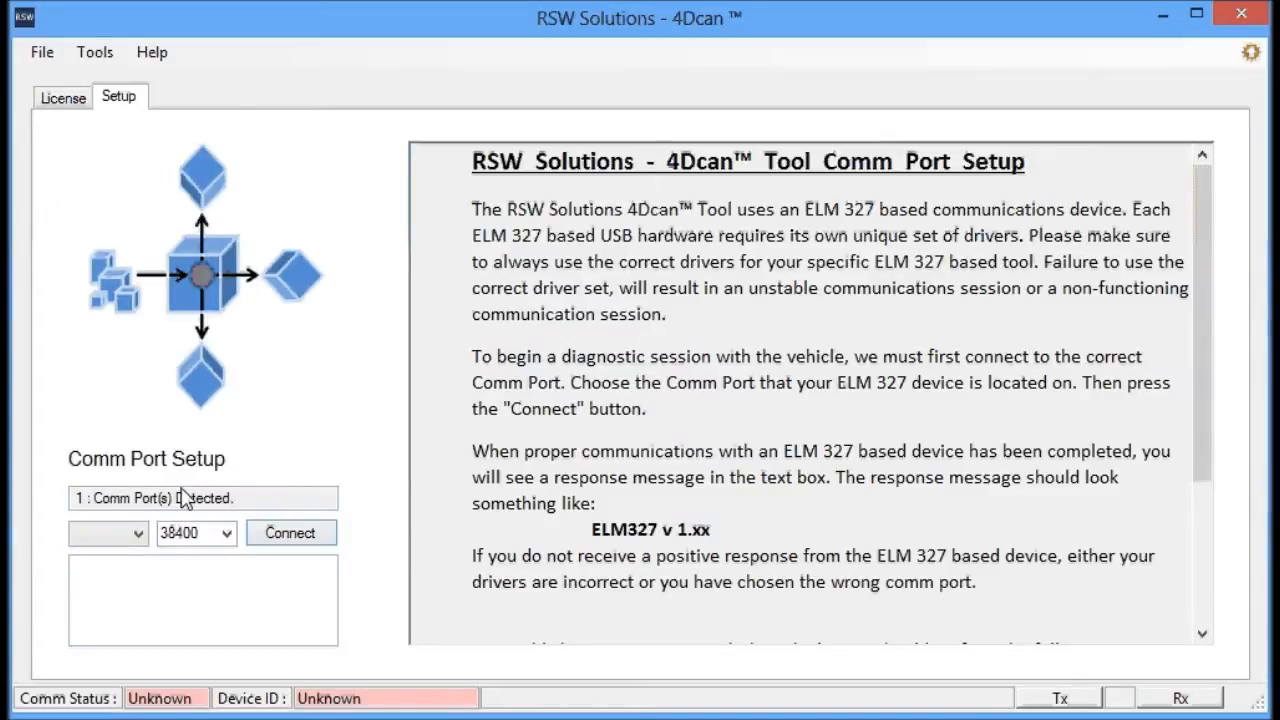
{"action": "mouse_move", "coordinate": [88, 508]}
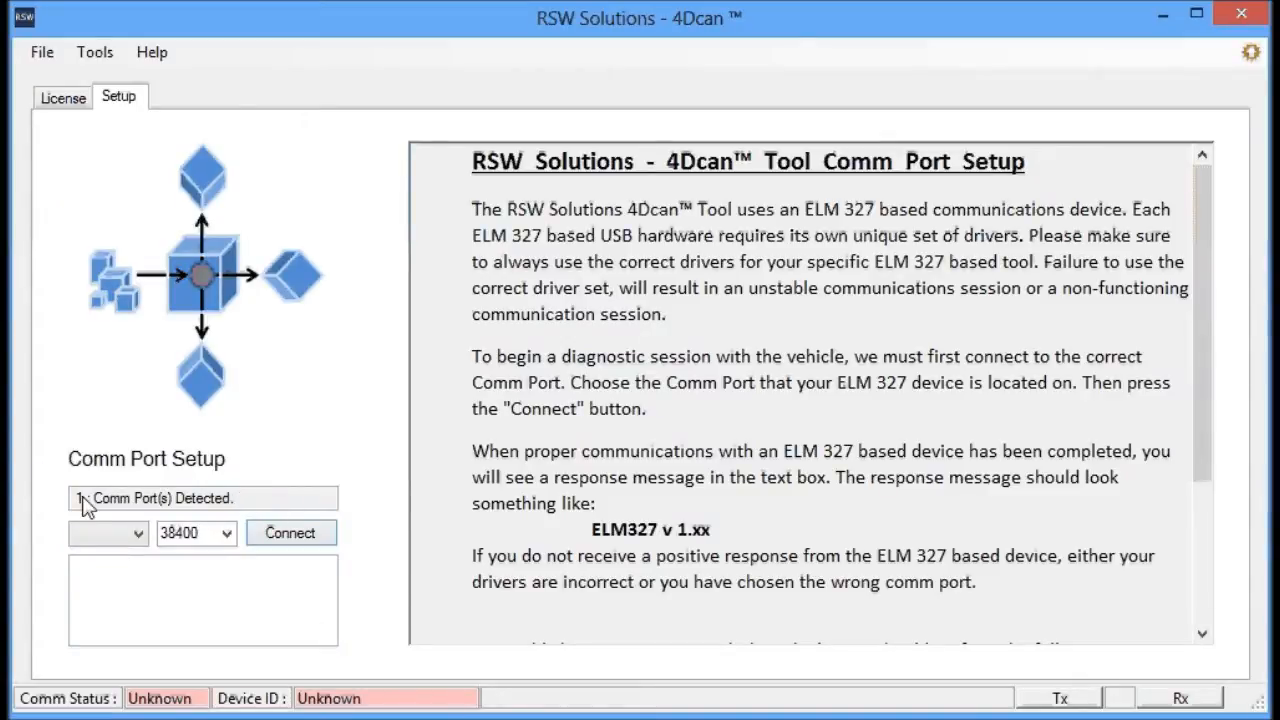
Select COM9 as the comm port for the ELM327 adapter connection
{"action": "left_click", "coordinate": [130, 532]}
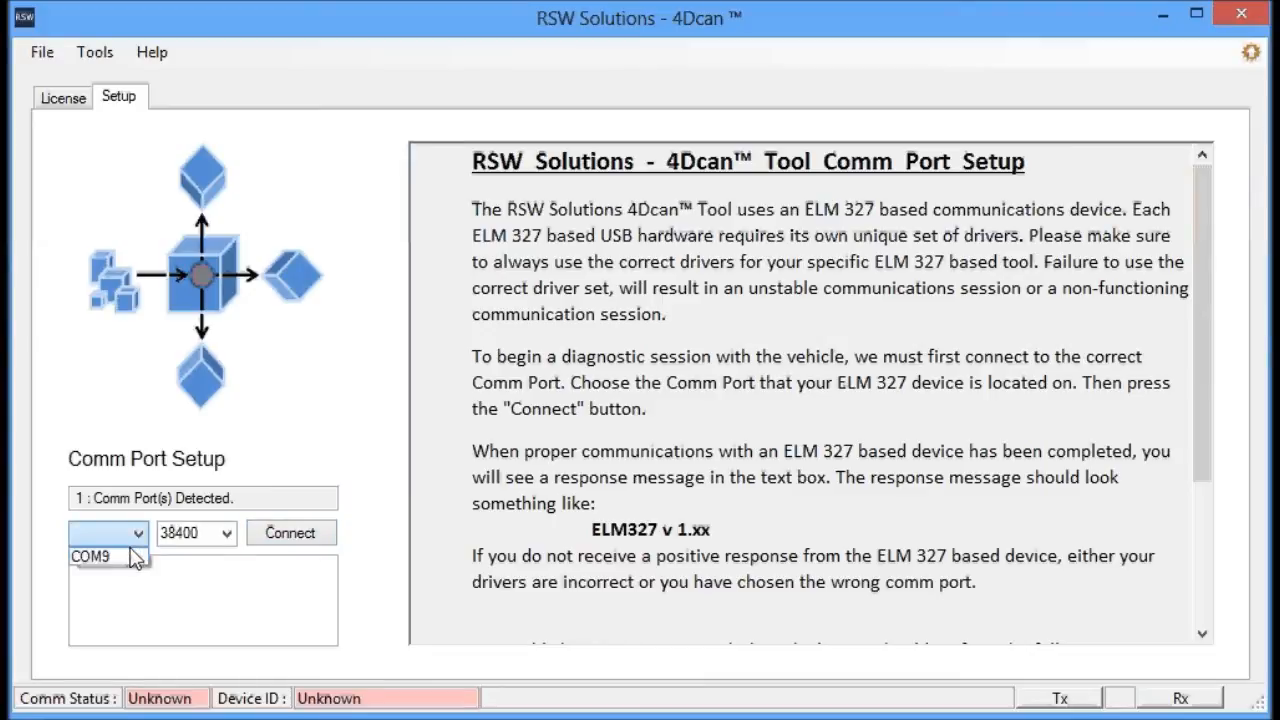
{"action": "left_click", "coordinate": [90, 556]}
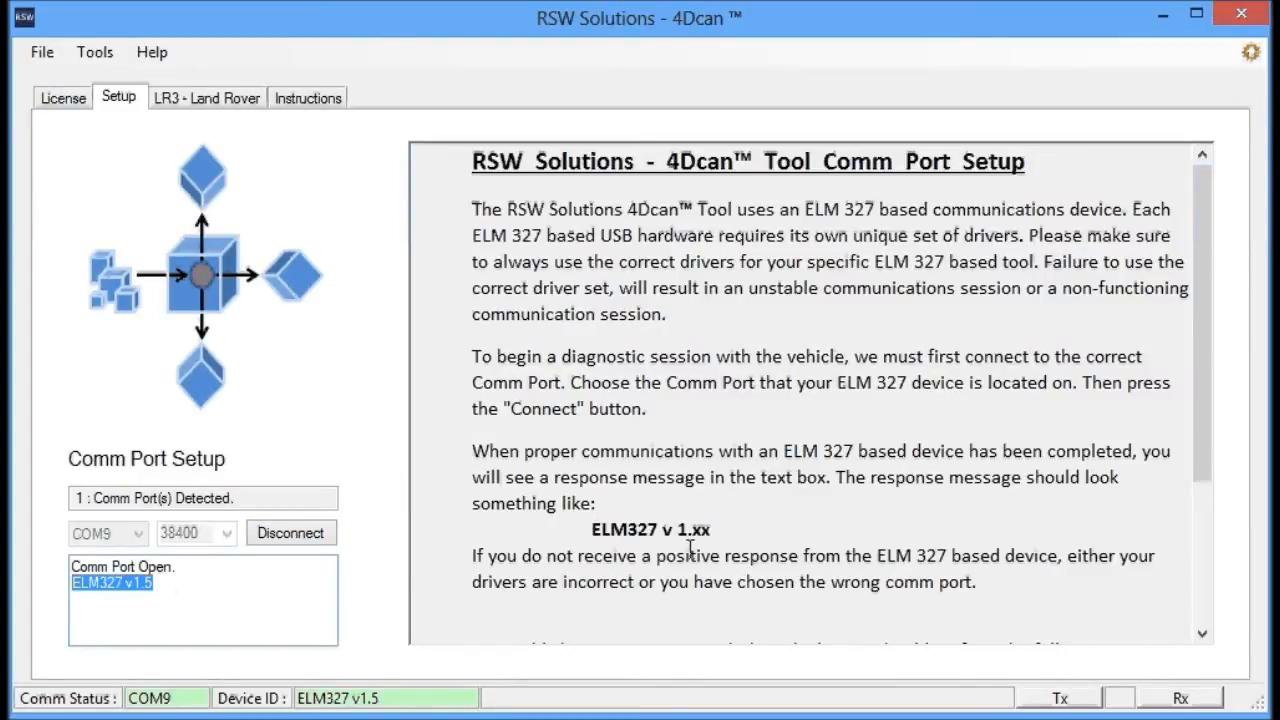
{"action": "mouse_move", "coordinate": [220, 108]}
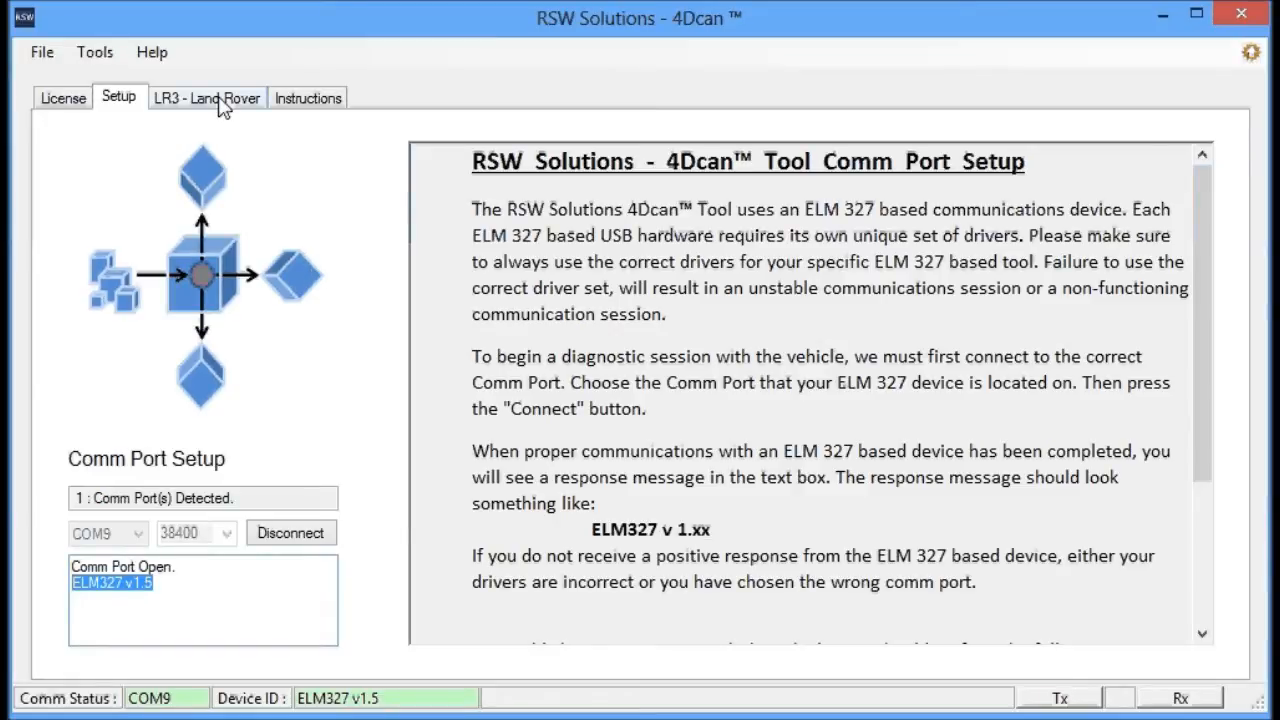
Select the Air Suspension Module query under Read Faults in the LR3 tree
{"action": "left_click", "coordinate": [208, 98]}
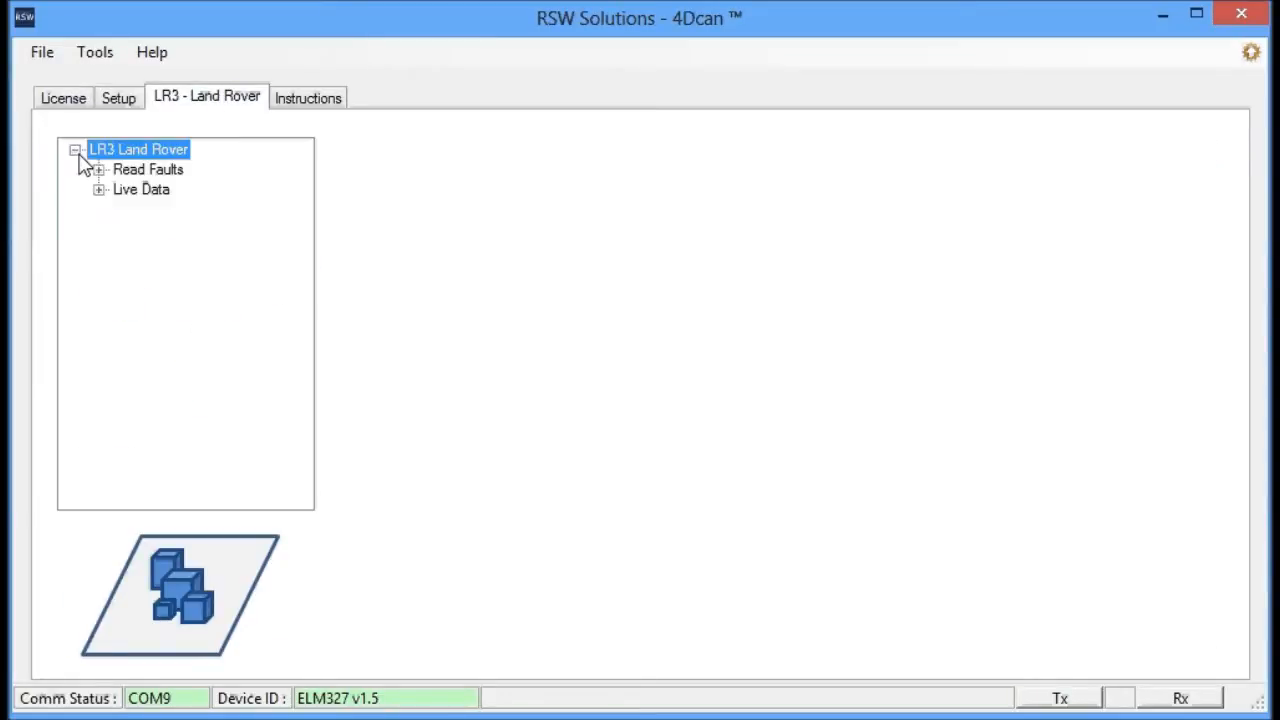
{"action": "left_click", "coordinate": [100, 168]}
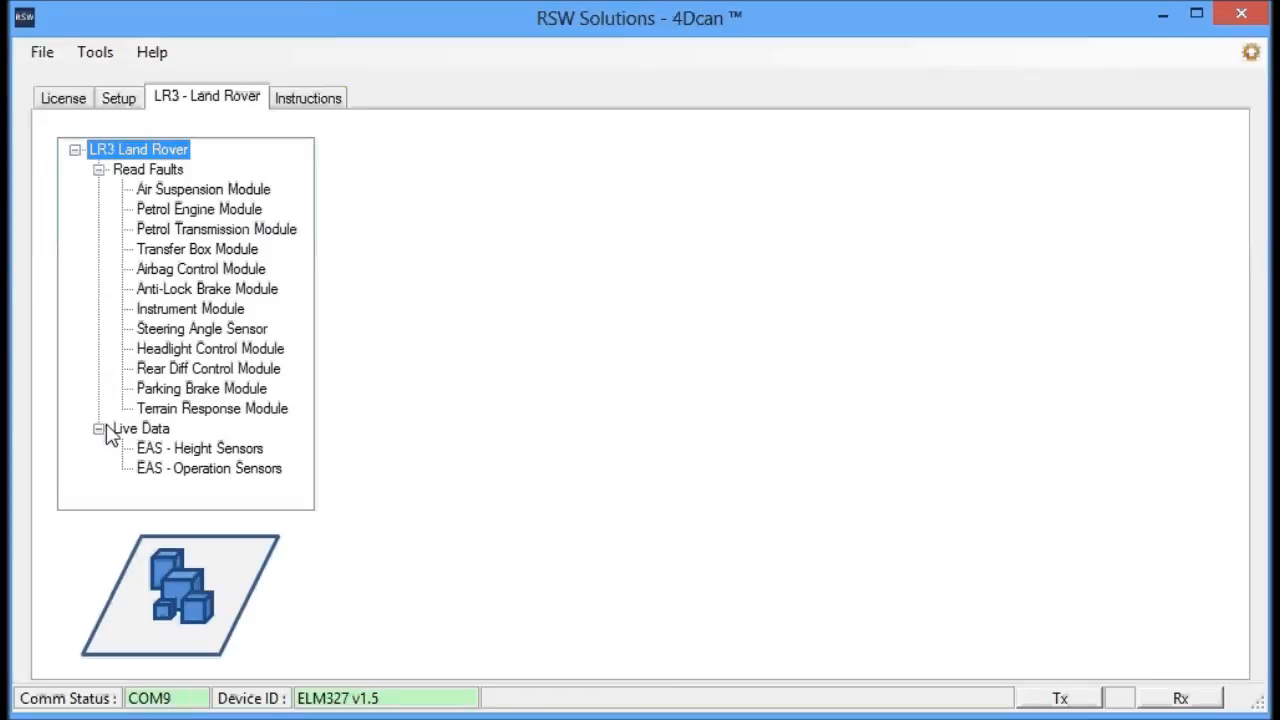
{"action": "mouse_move", "coordinate": [220, 428]}
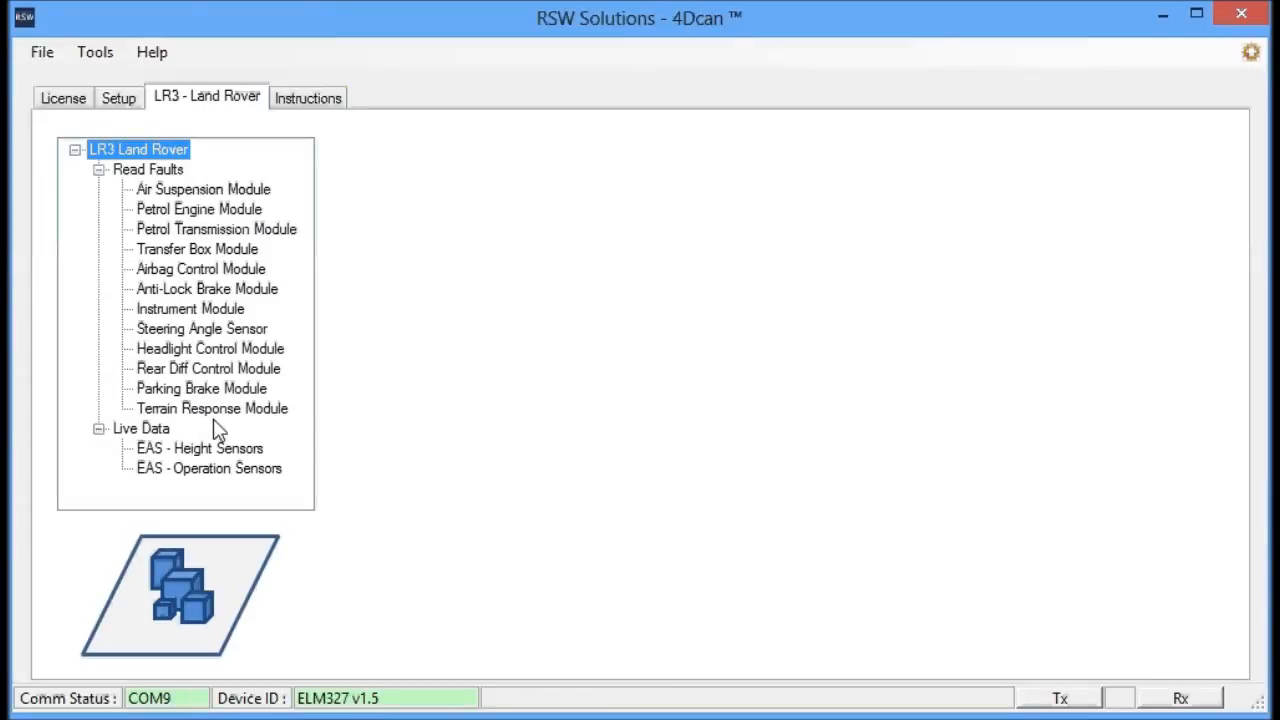
{"action": "mouse_move", "coordinate": [250, 204]}
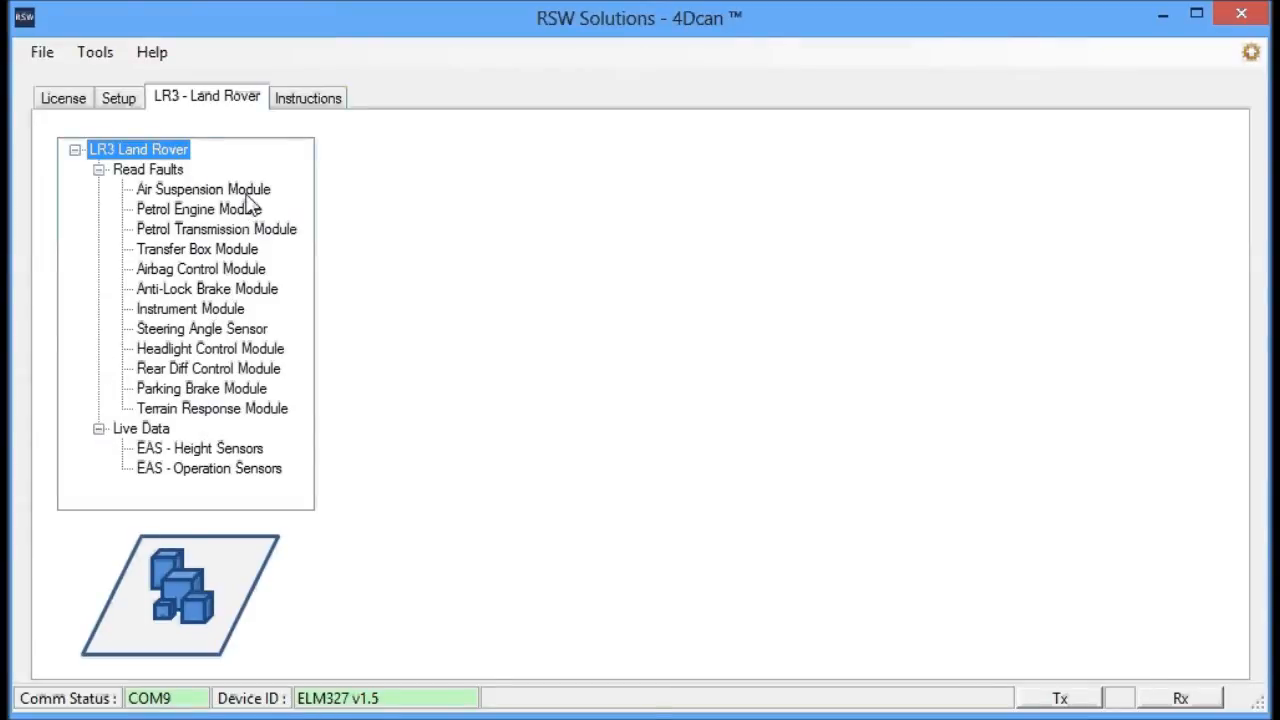
{"action": "left_click", "coordinate": [202, 188]}
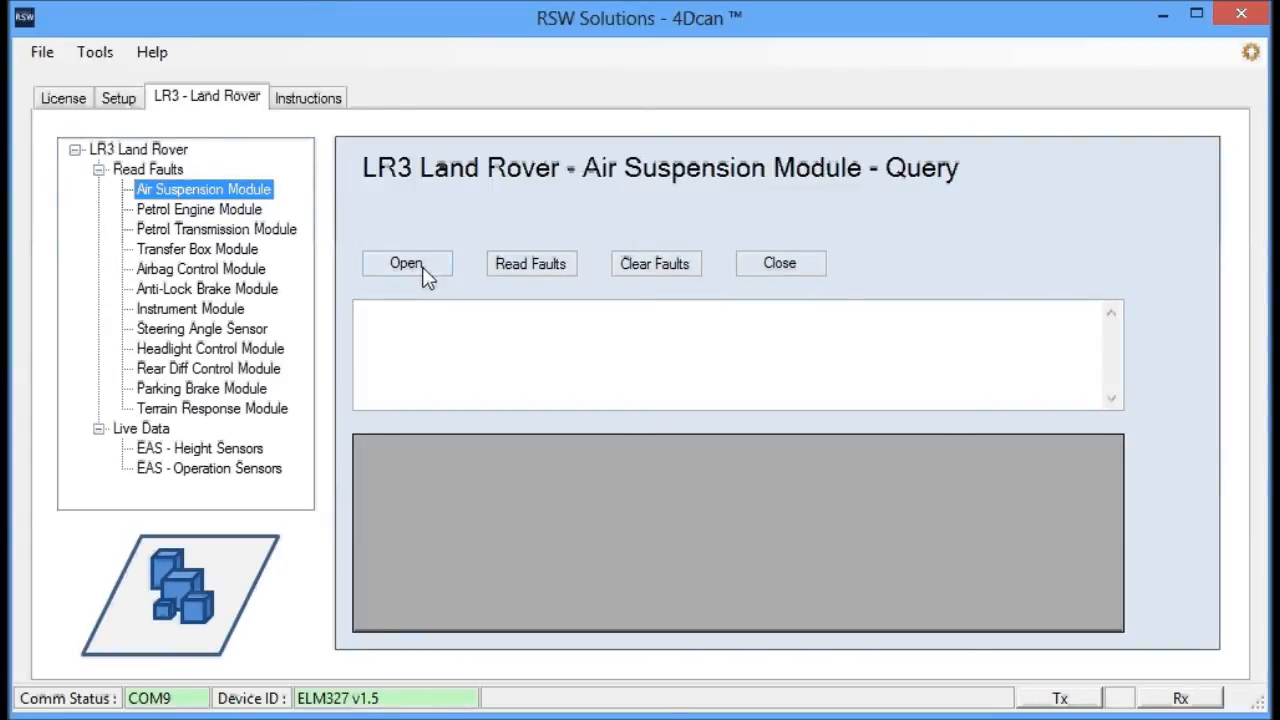
Start communication with the module, read its stored faults, then clear them
{"action": "left_click", "coordinate": [406, 264]}
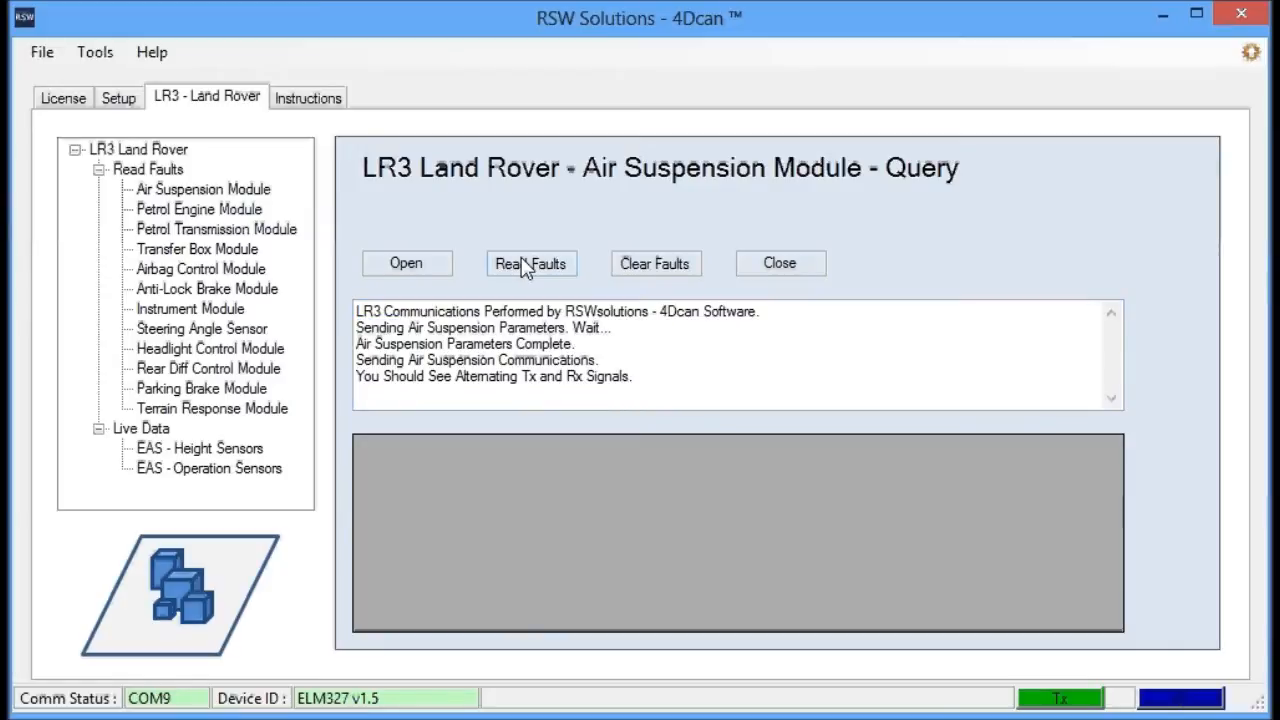
{"action": "left_click", "coordinate": [532, 264]}
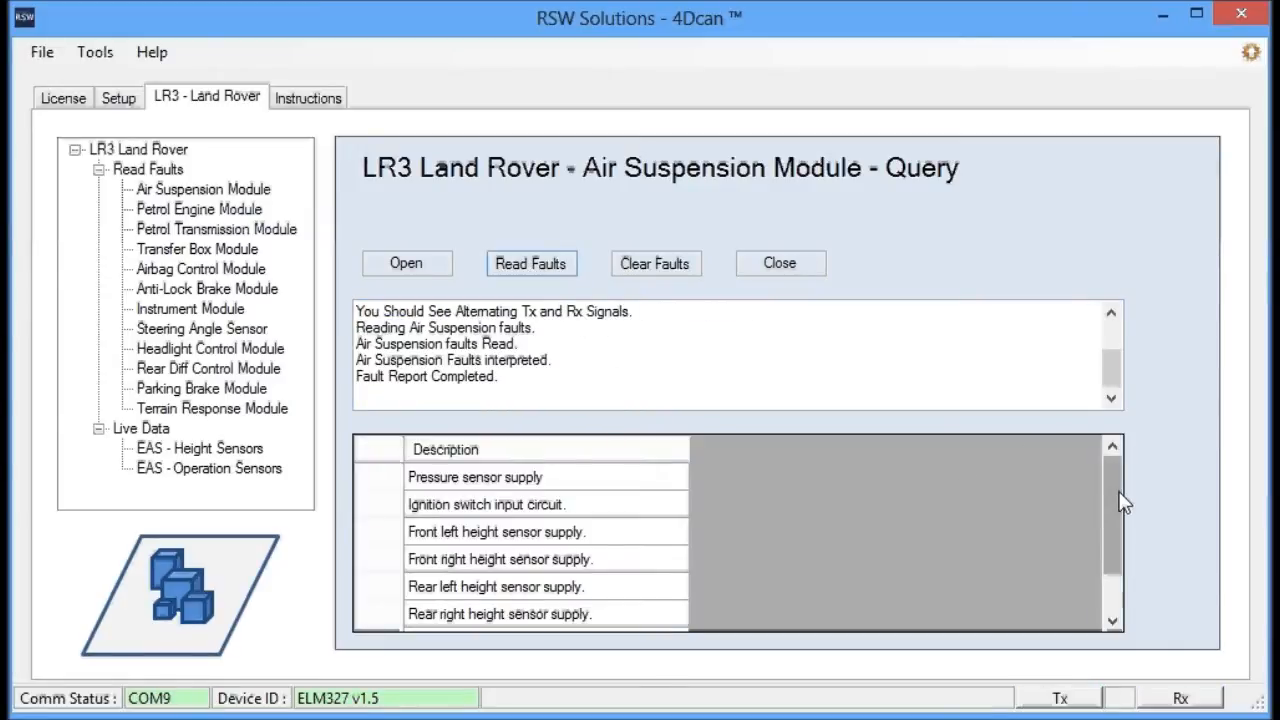
{"action": "mouse_move", "coordinate": [764, 258]}
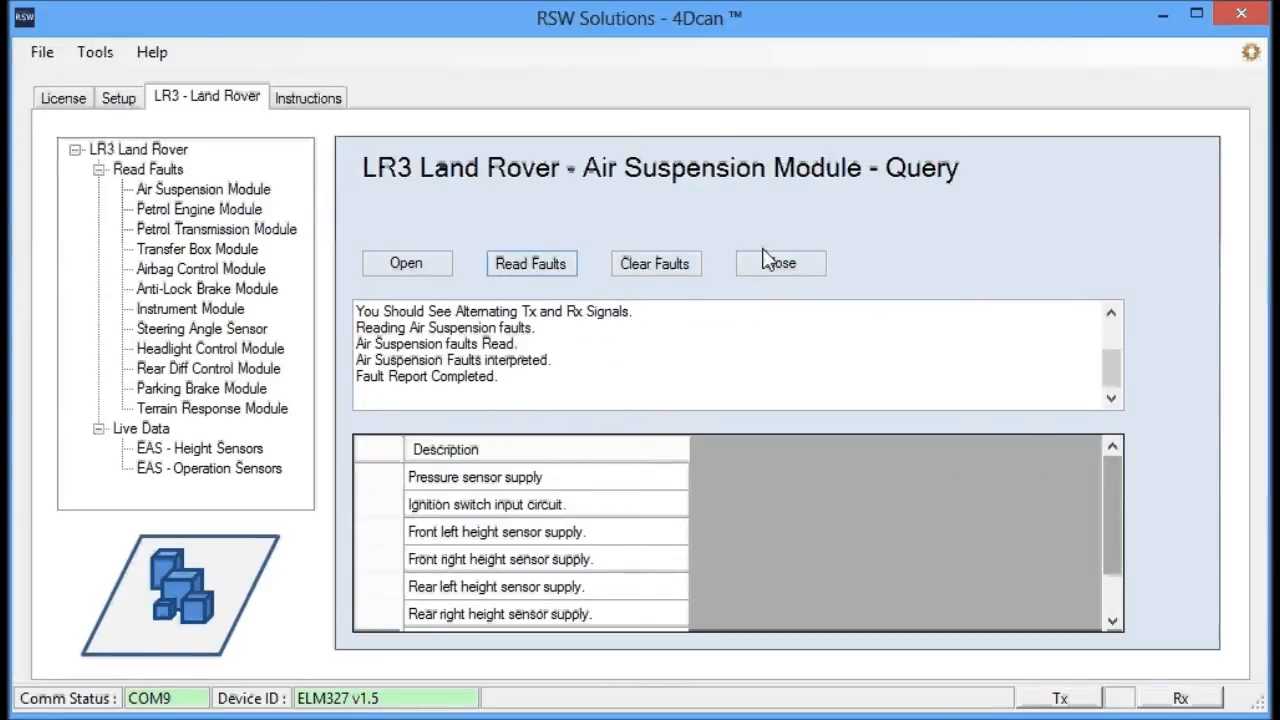
{"action": "left_click", "coordinate": [656, 264]}
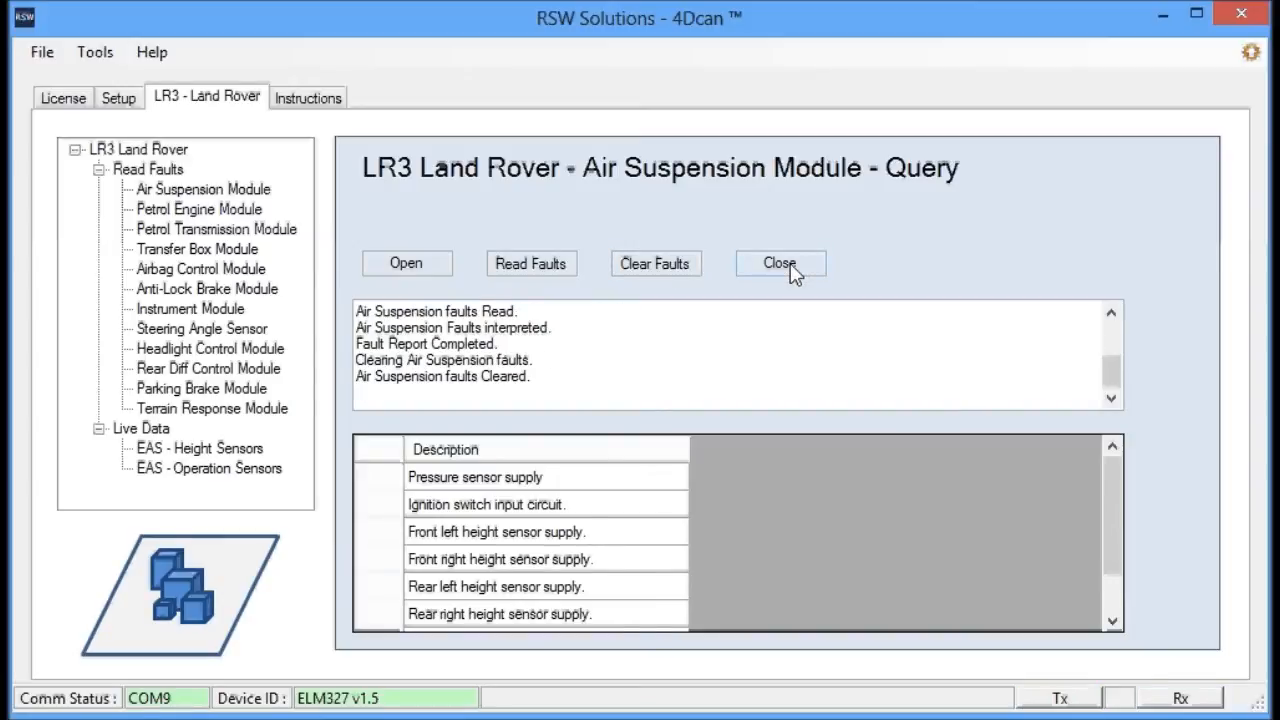
{"action": "mouse_move", "coordinate": [564, 360]}
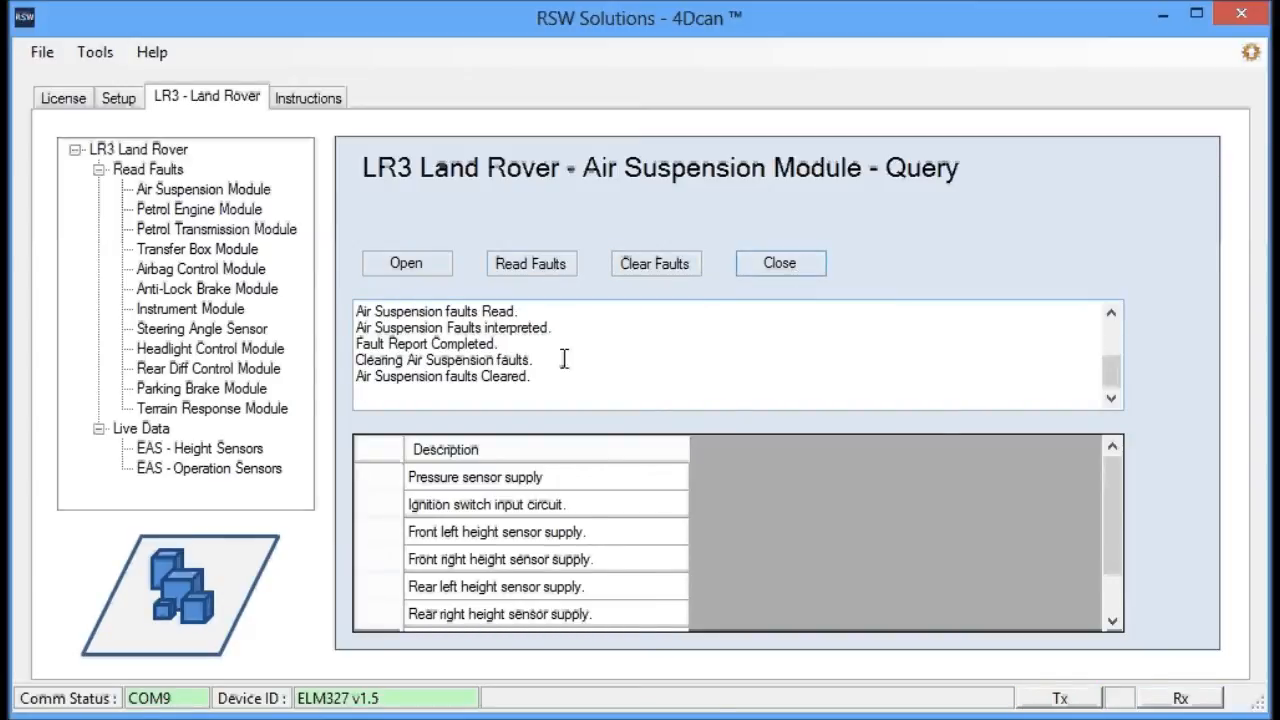
{"action": "mouse_move", "coordinate": [596, 556]}
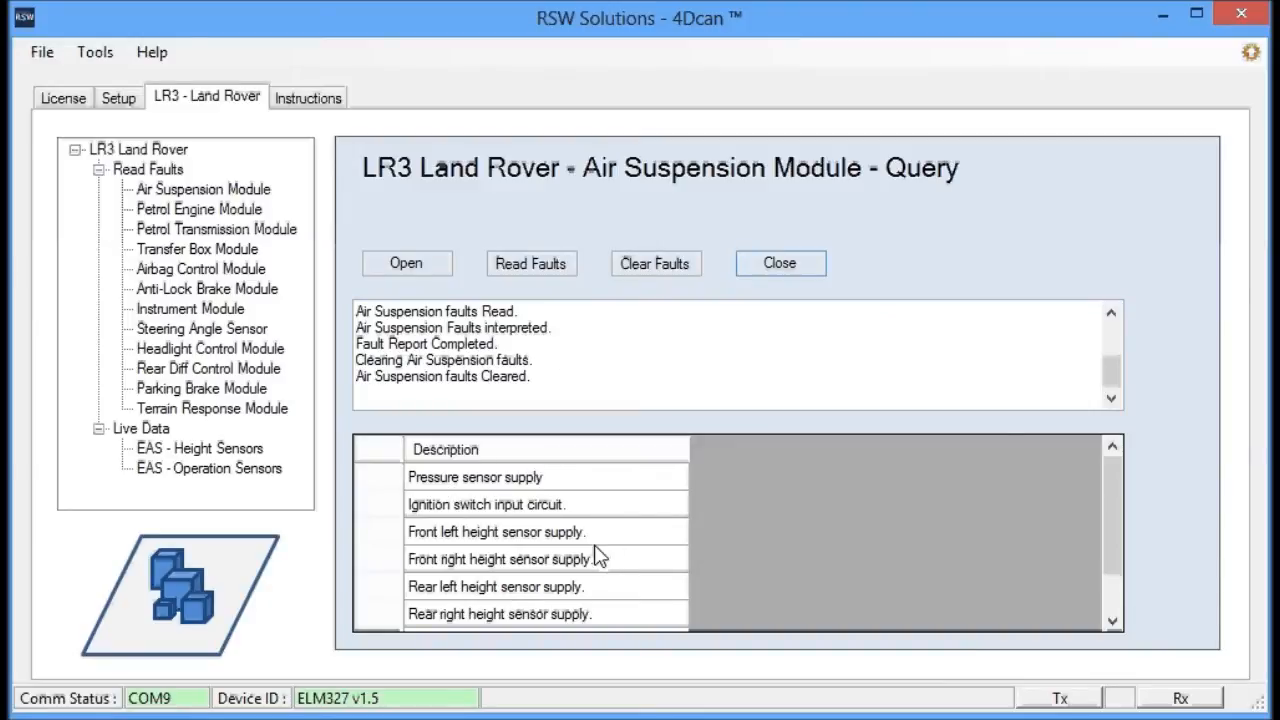
{"action": "mouse_move", "coordinate": [716, 528]}
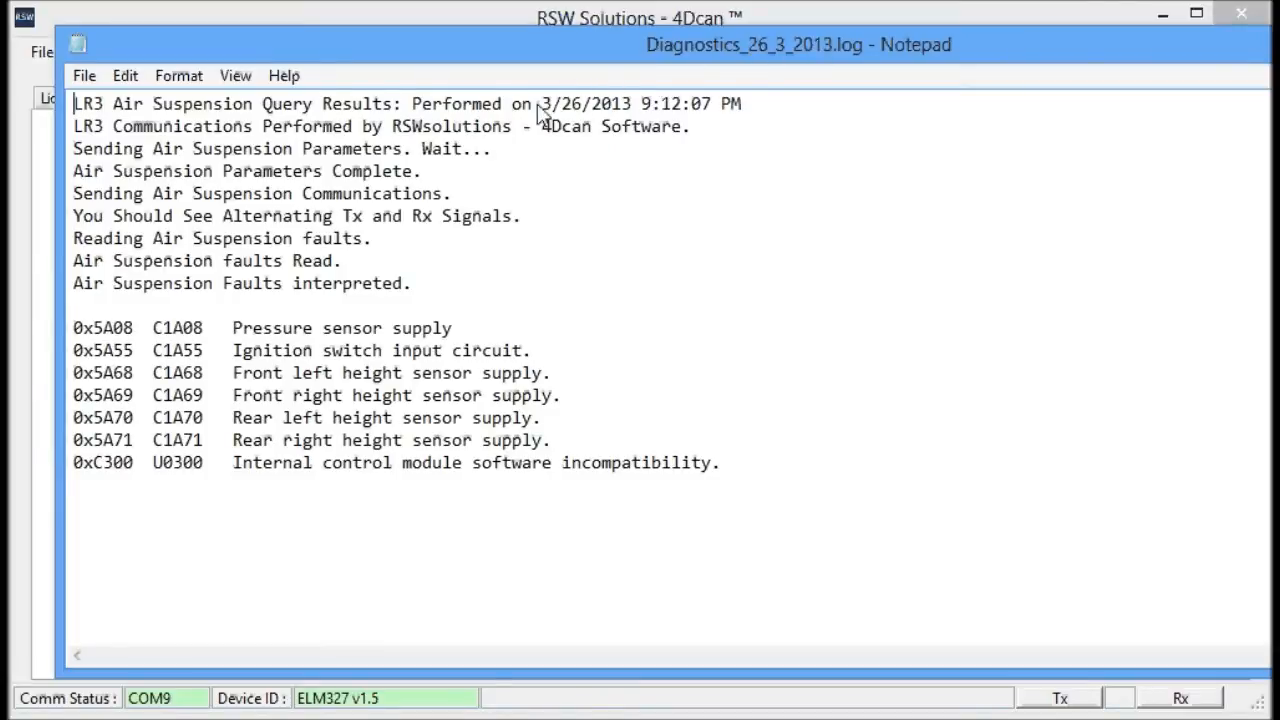
Highlight the query date, results heading and the seven fault code lines in the log
{"action": "left_click_drag", "start_coordinate": [538, 104], "coordinate": [742, 104]}
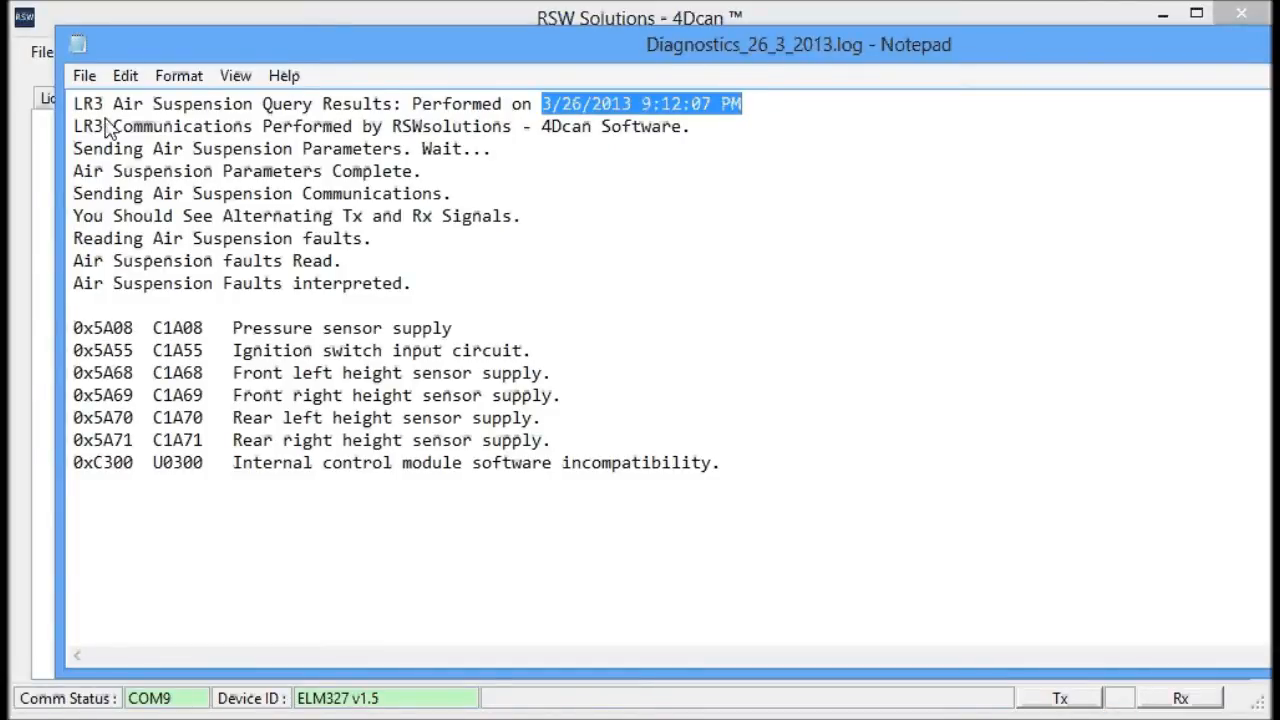
{"action": "left_click_drag", "start_coordinate": [740, 104], "coordinate": [72, 104]}
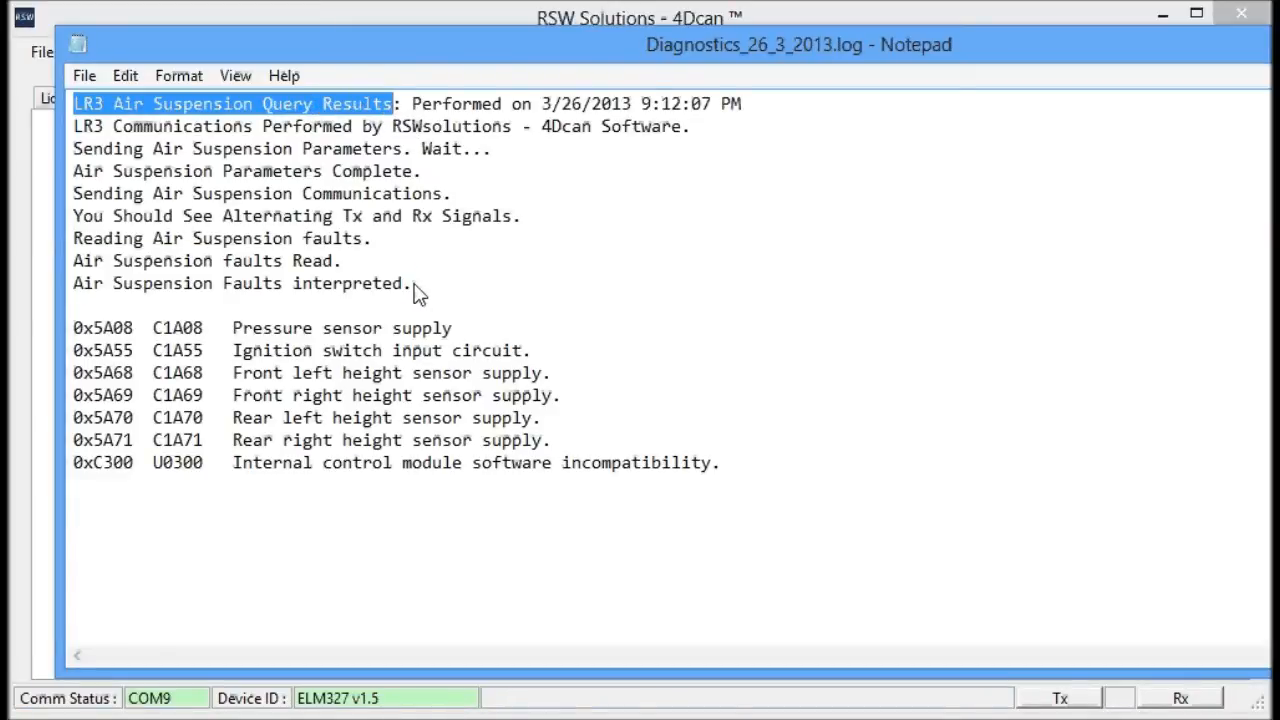
{"action": "left_click_drag", "start_coordinate": [72, 104], "coordinate": [410, 284]}
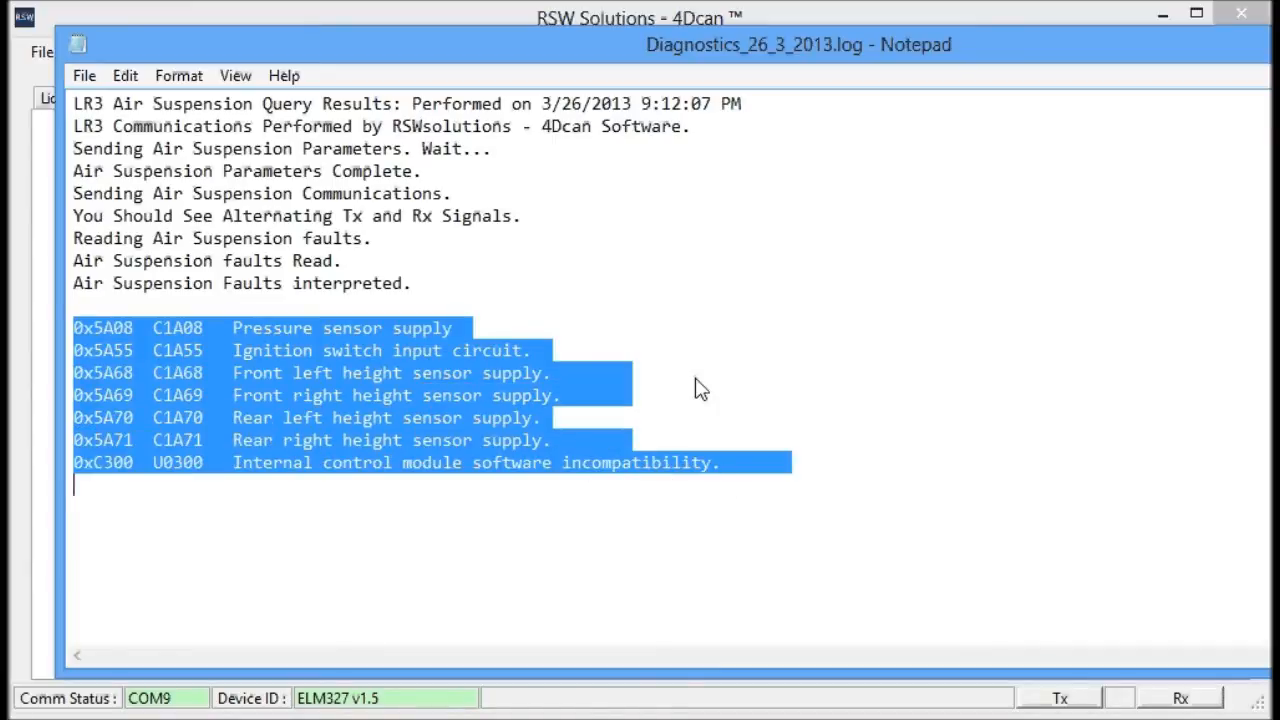
{"action": "mouse_move", "coordinate": [736, 292]}
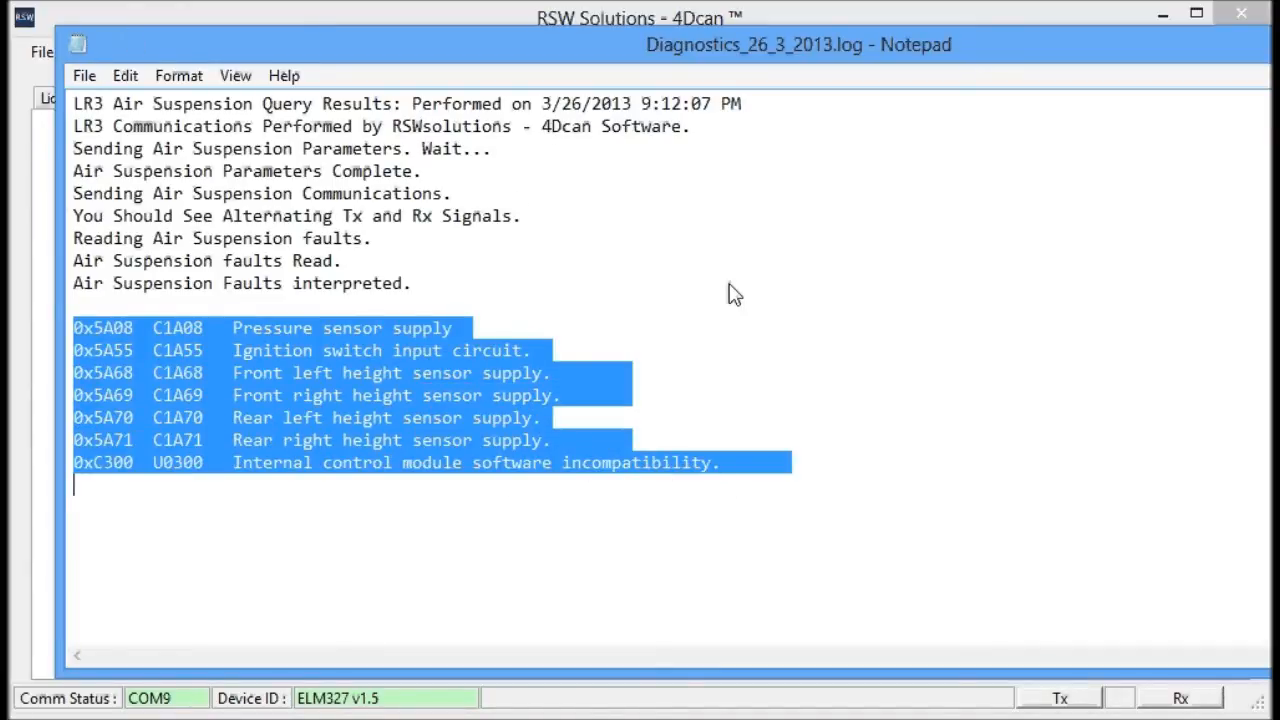
{"action": "mouse_move", "coordinate": [798, 70]}
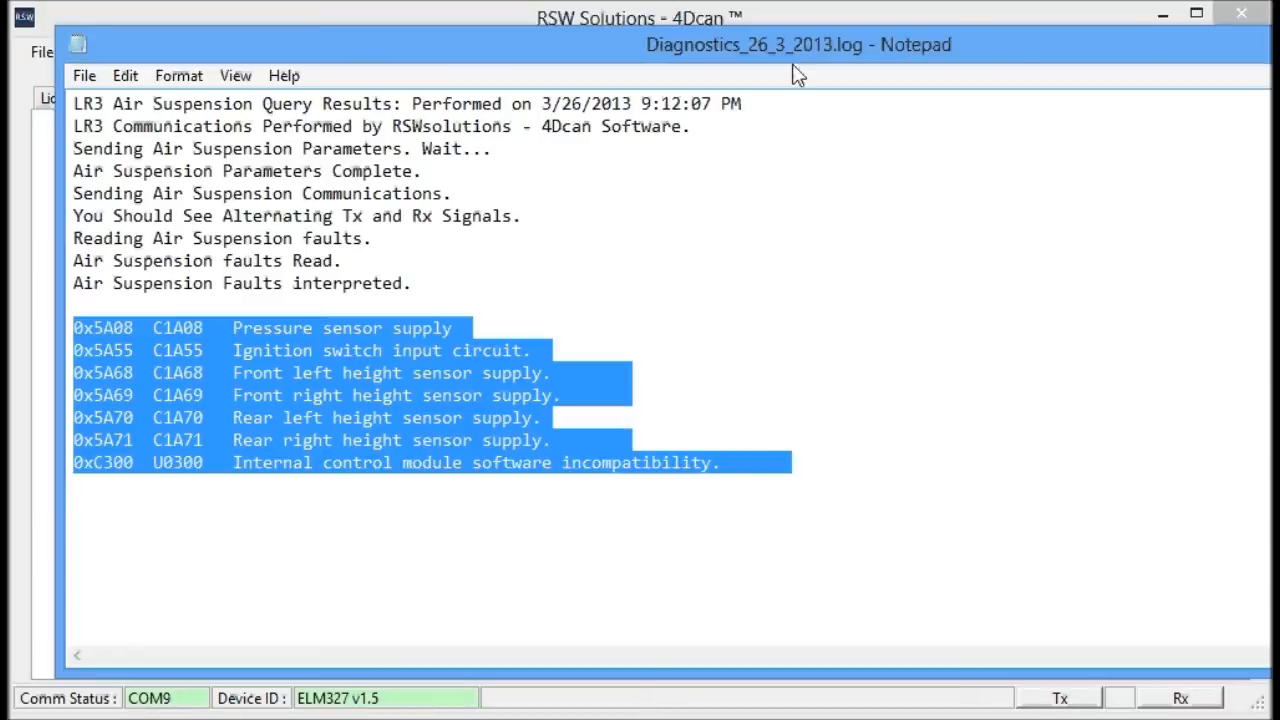
{"action": "mouse_move", "coordinate": [100, 64]}
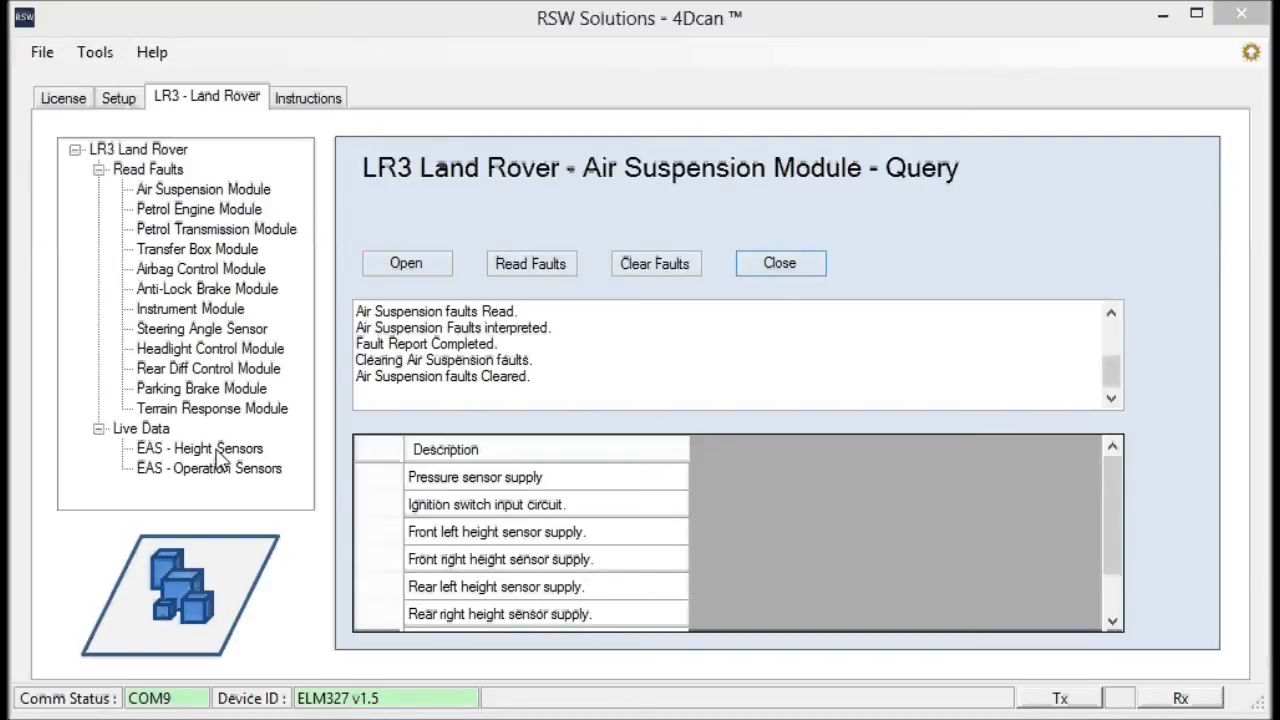
Select EAS - Height Sensors under Live Data to show the ride height query
{"action": "left_click", "coordinate": [200, 448]}
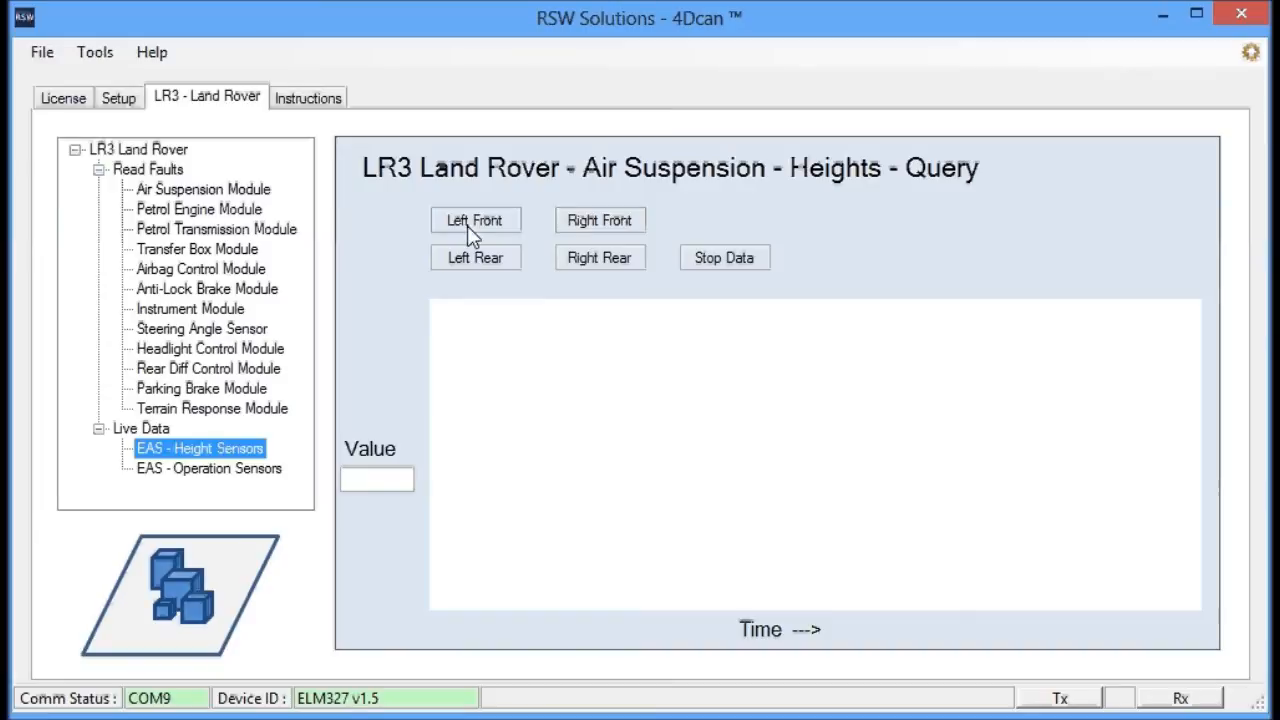
{"action": "mouse_move", "coordinate": [498, 240]}
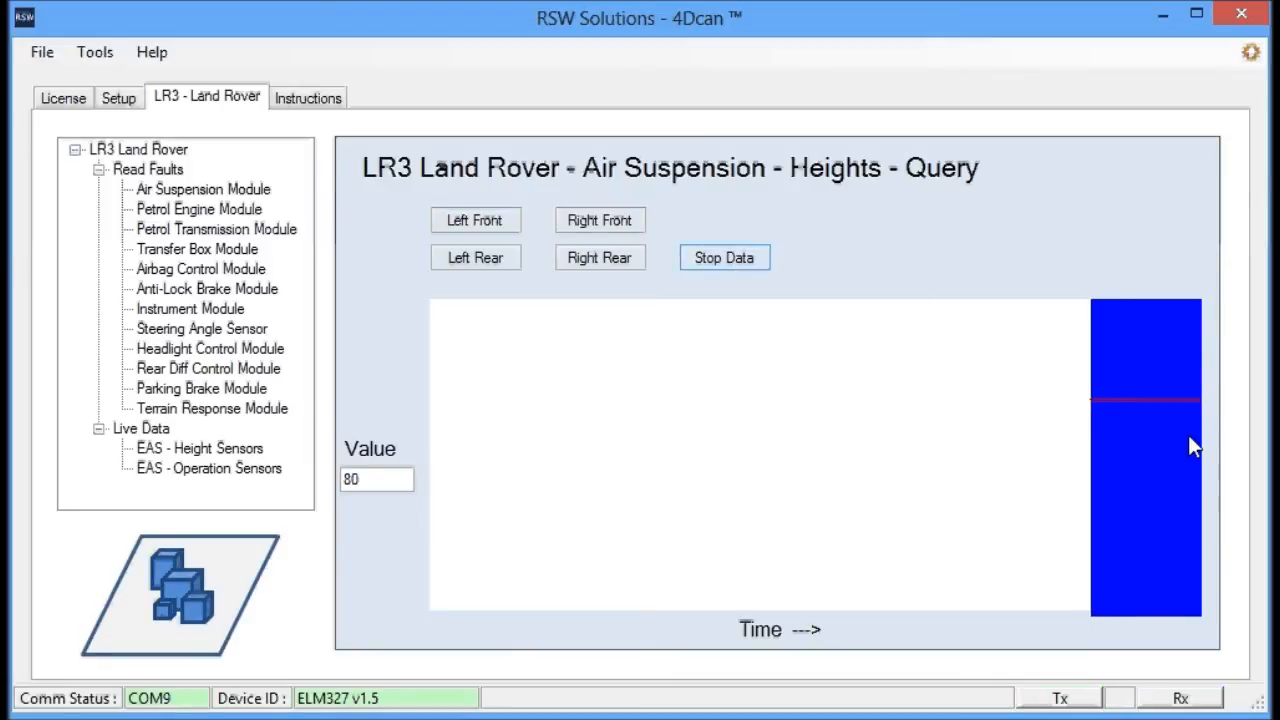
{"action": "mouse_move", "coordinate": [570, 256]}
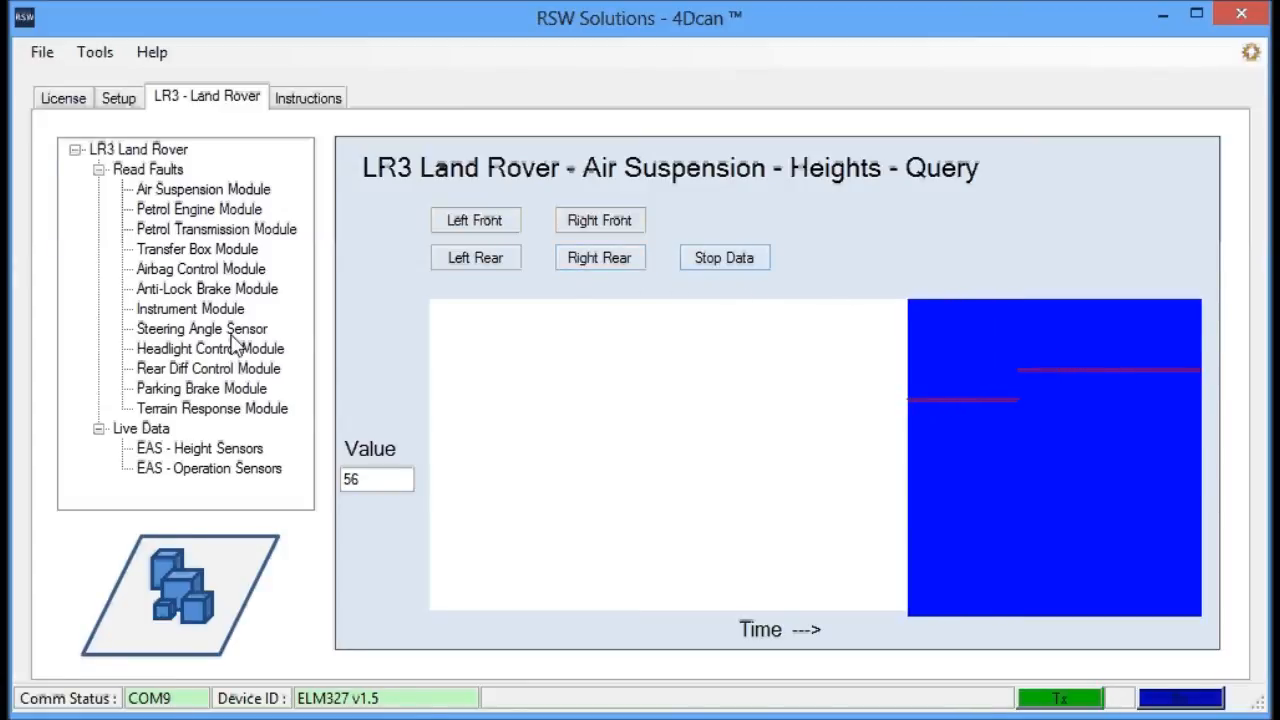
Select EAS - Operation Sensors under Live Data for tank pressure and pump temperature
{"action": "left_click", "coordinate": [208, 468]}
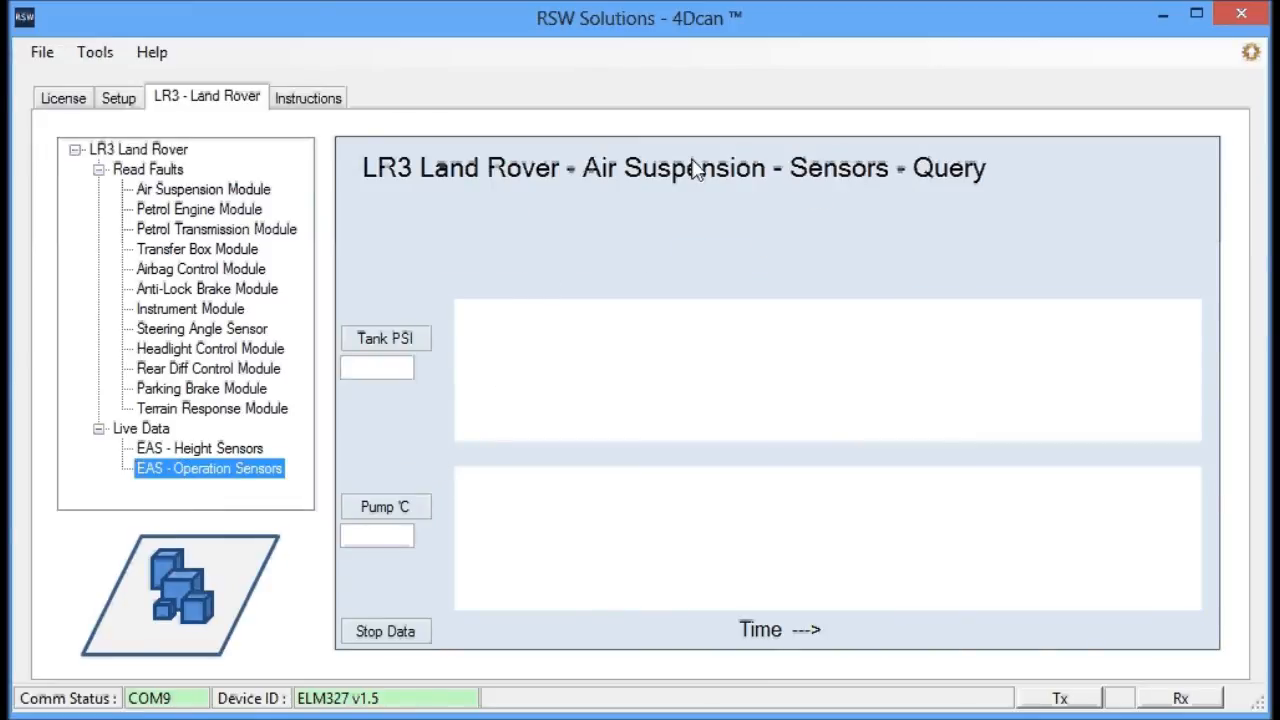
{"action": "mouse_move", "coordinate": [410, 344]}
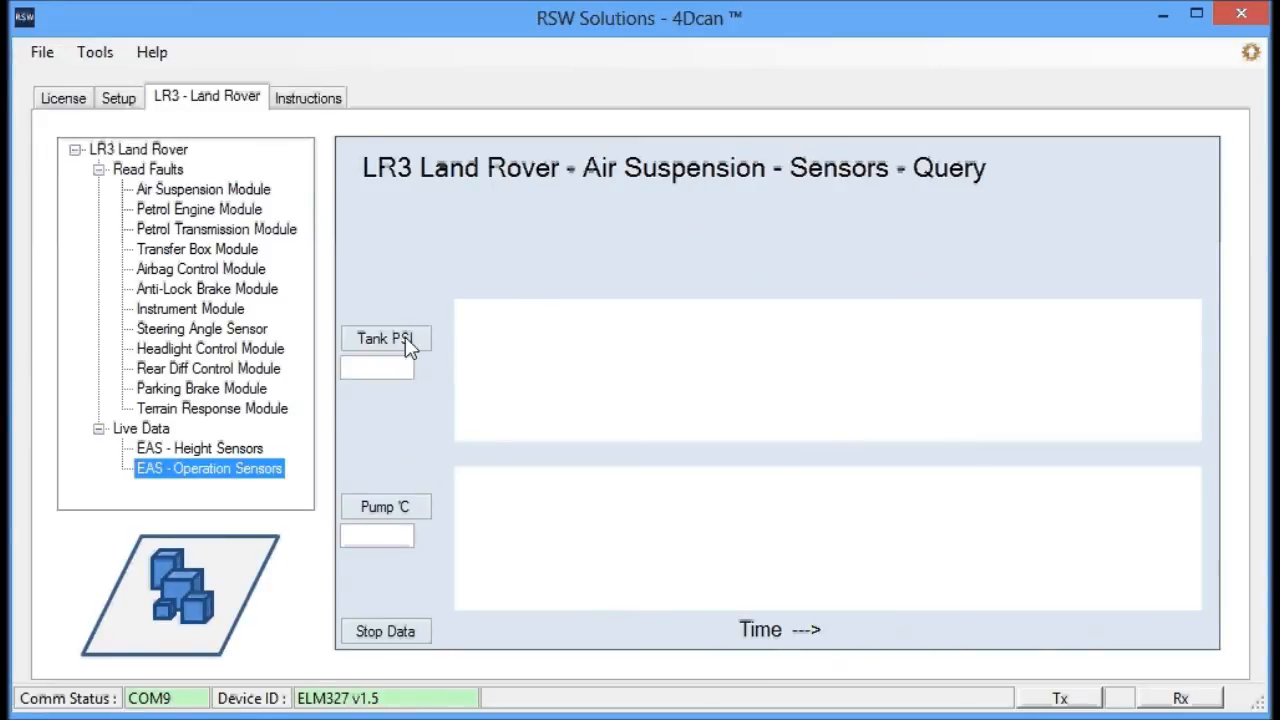
{"action": "mouse_move", "coordinate": [178, 232]}
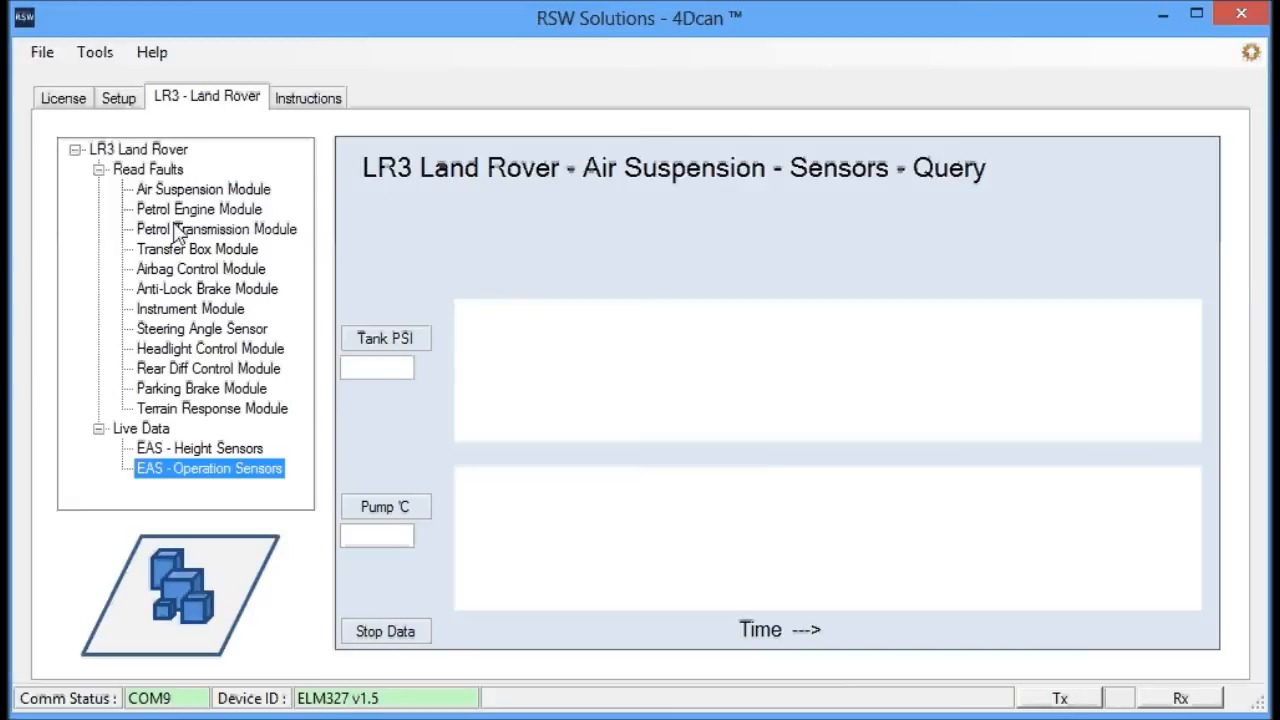
{"action": "mouse_move", "coordinate": [198, 188]}
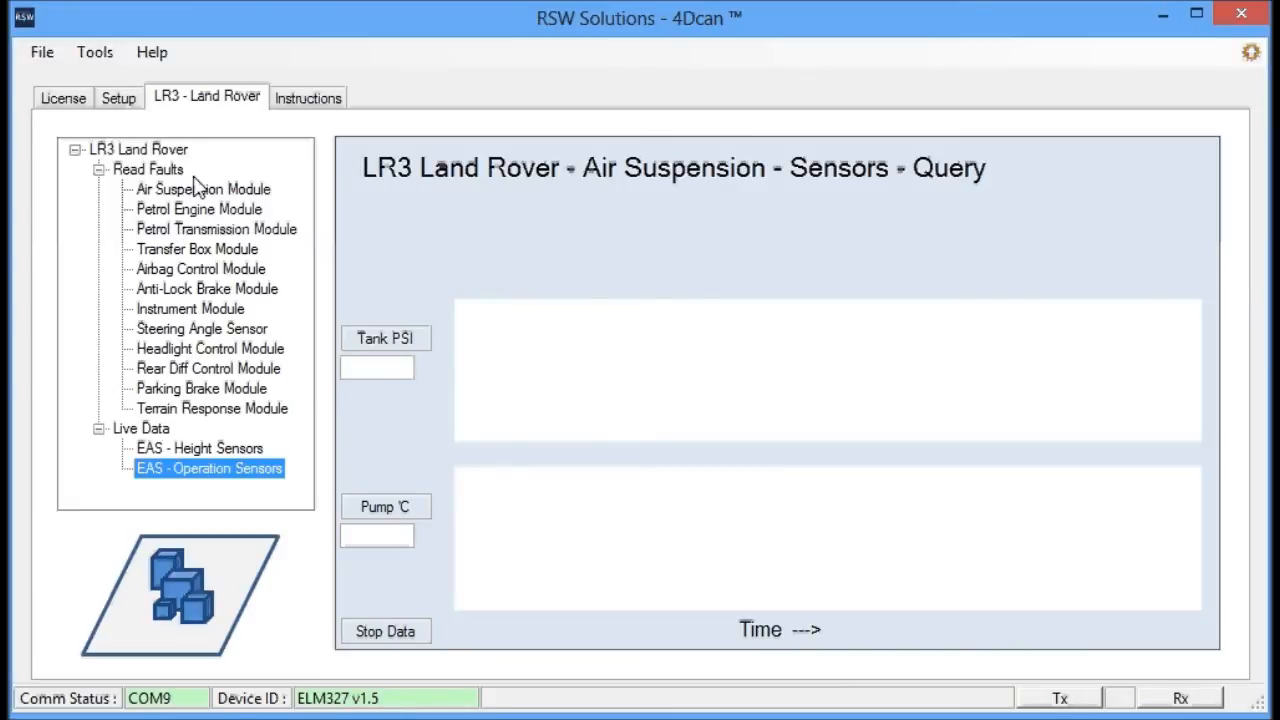
Browse Petrol Transmission and Transfer Box module queries, return to Air Suspension and close it
{"action": "left_click", "coordinate": [202, 188]}
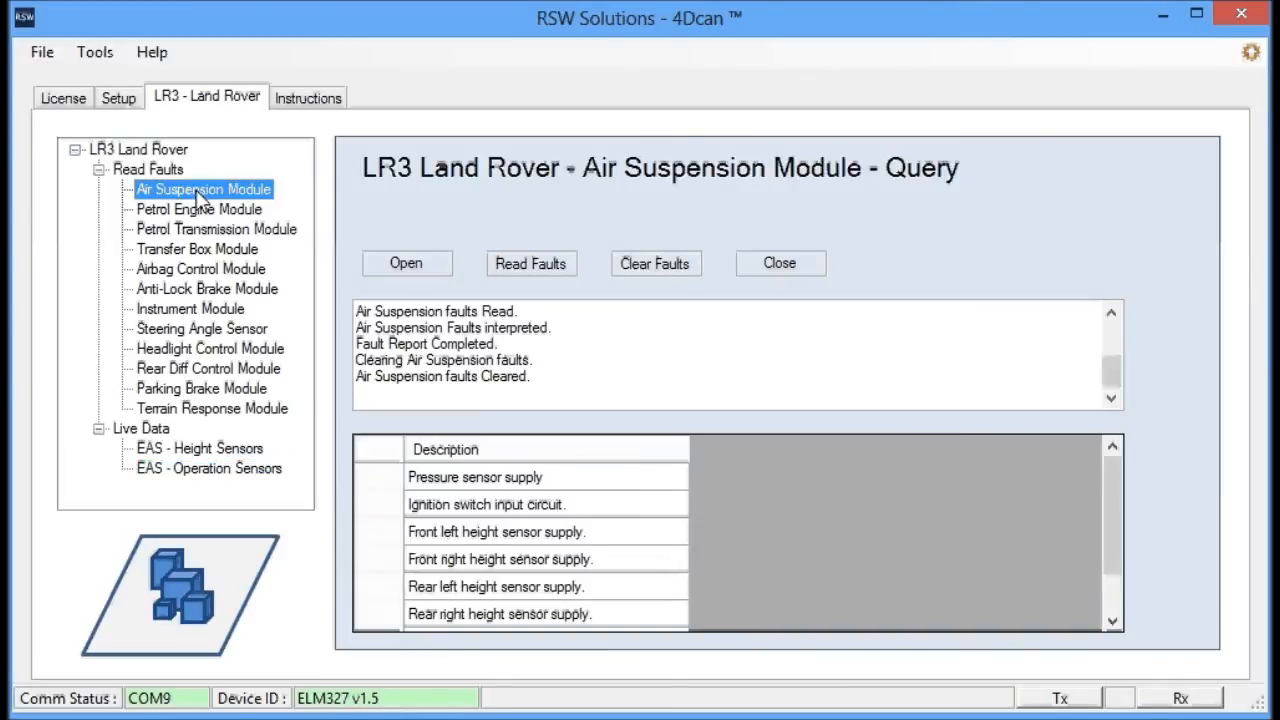
{"action": "mouse_move", "coordinate": [224, 216]}
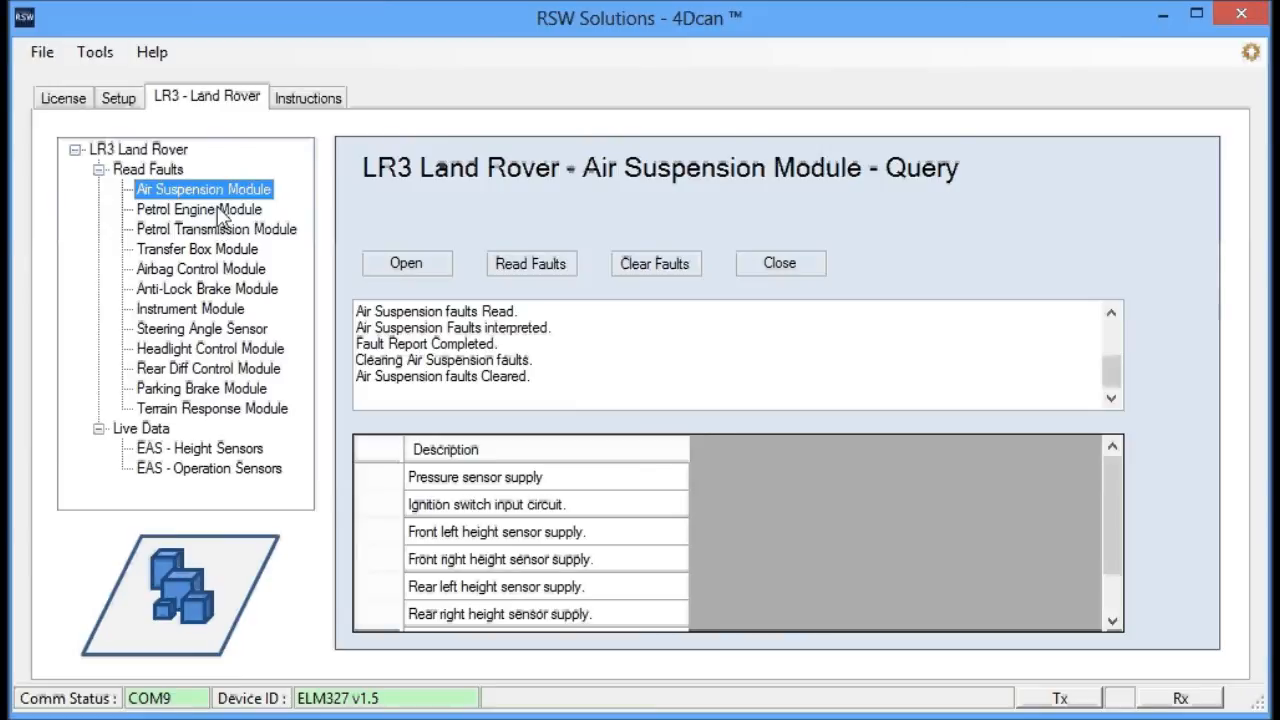
{"action": "left_click", "coordinate": [216, 228]}
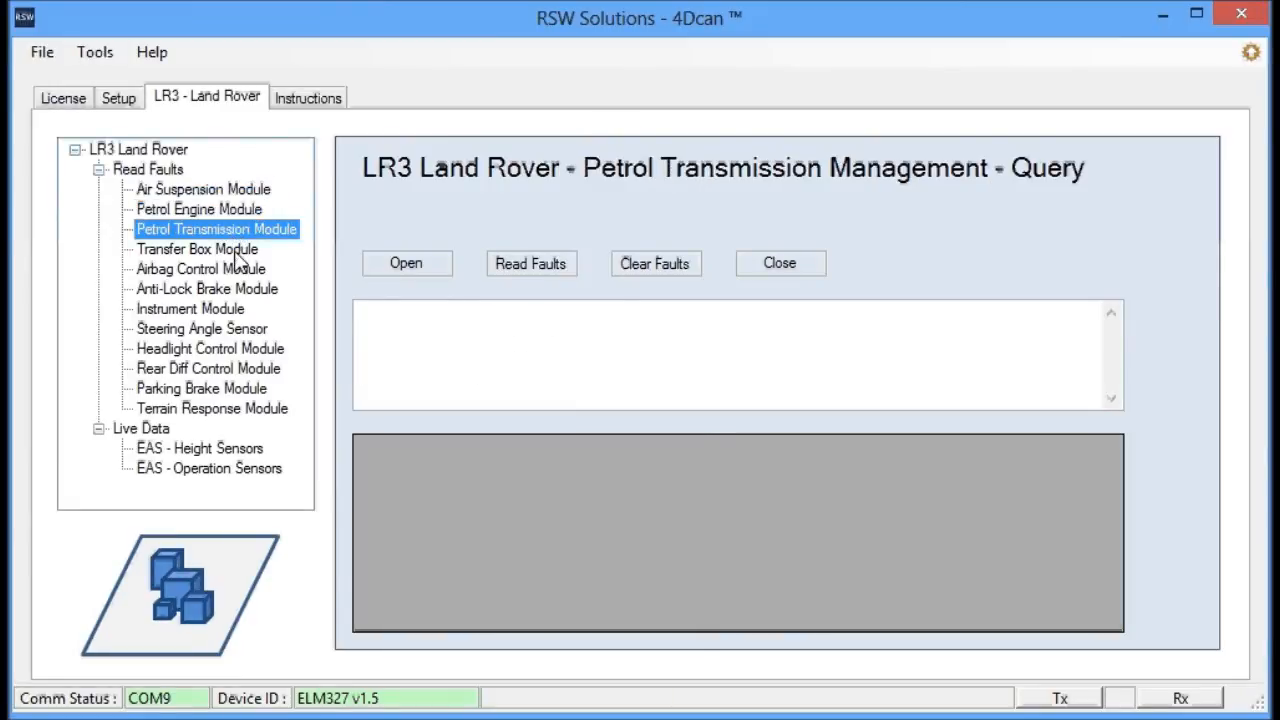
{"action": "left_click", "coordinate": [196, 248]}
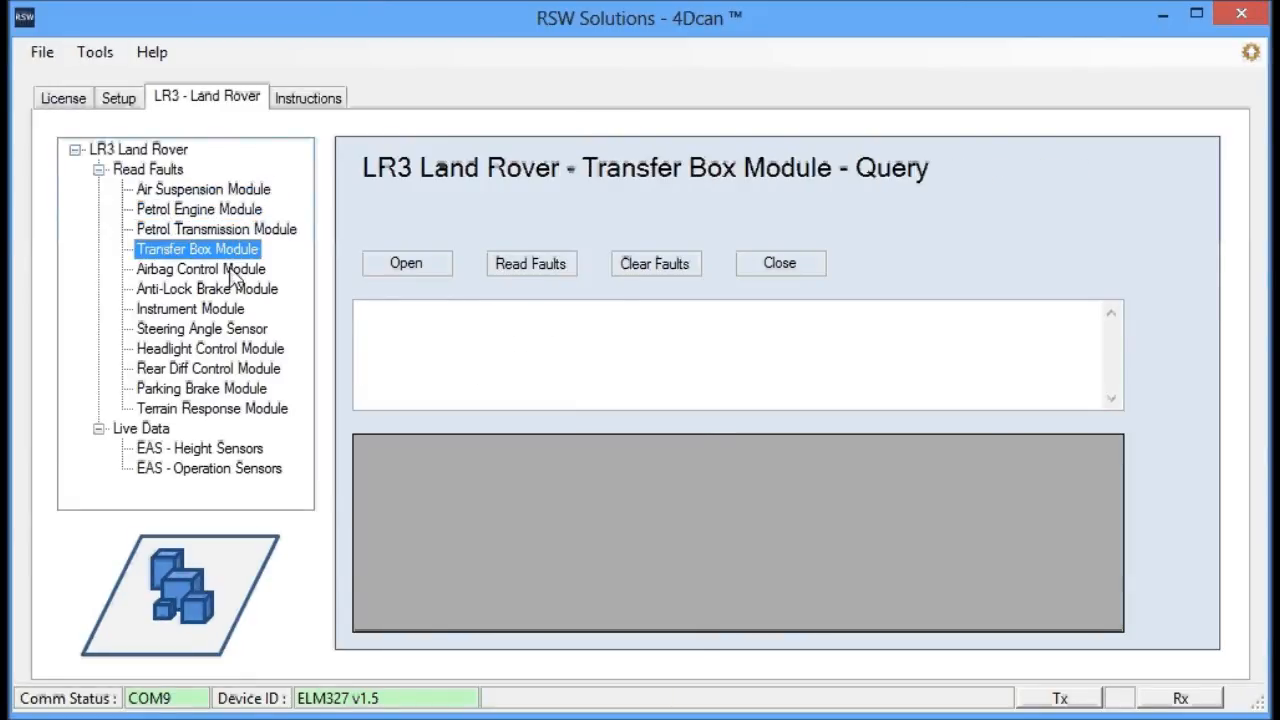
{"action": "left_click", "coordinate": [202, 188]}
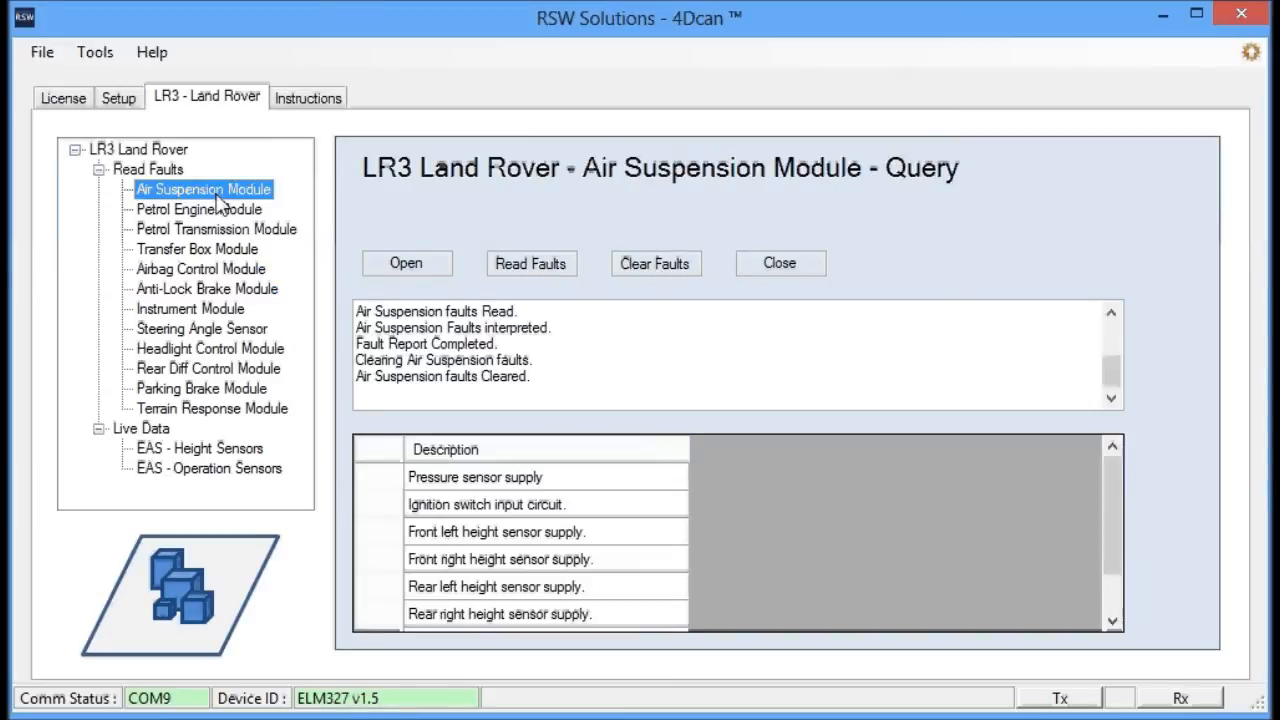
{"action": "left_click", "coordinate": [780, 264]}
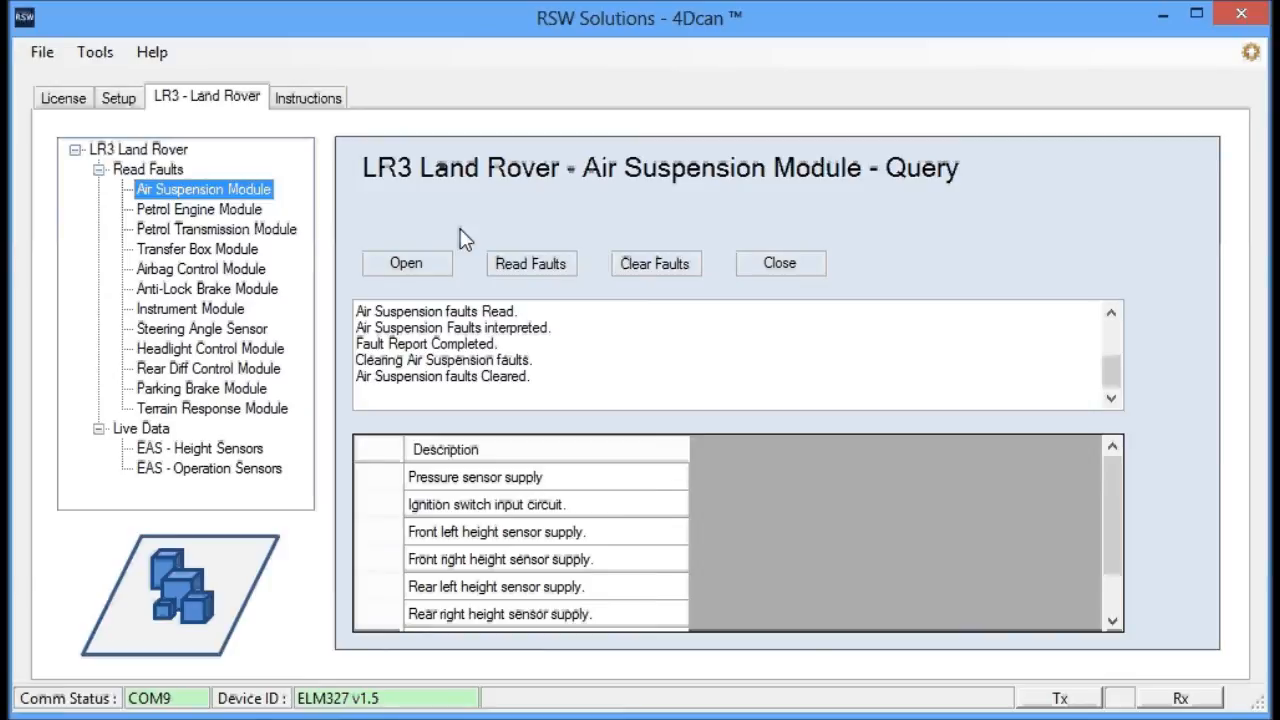
{"action": "mouse_move", "coordinate": [504, 256]}
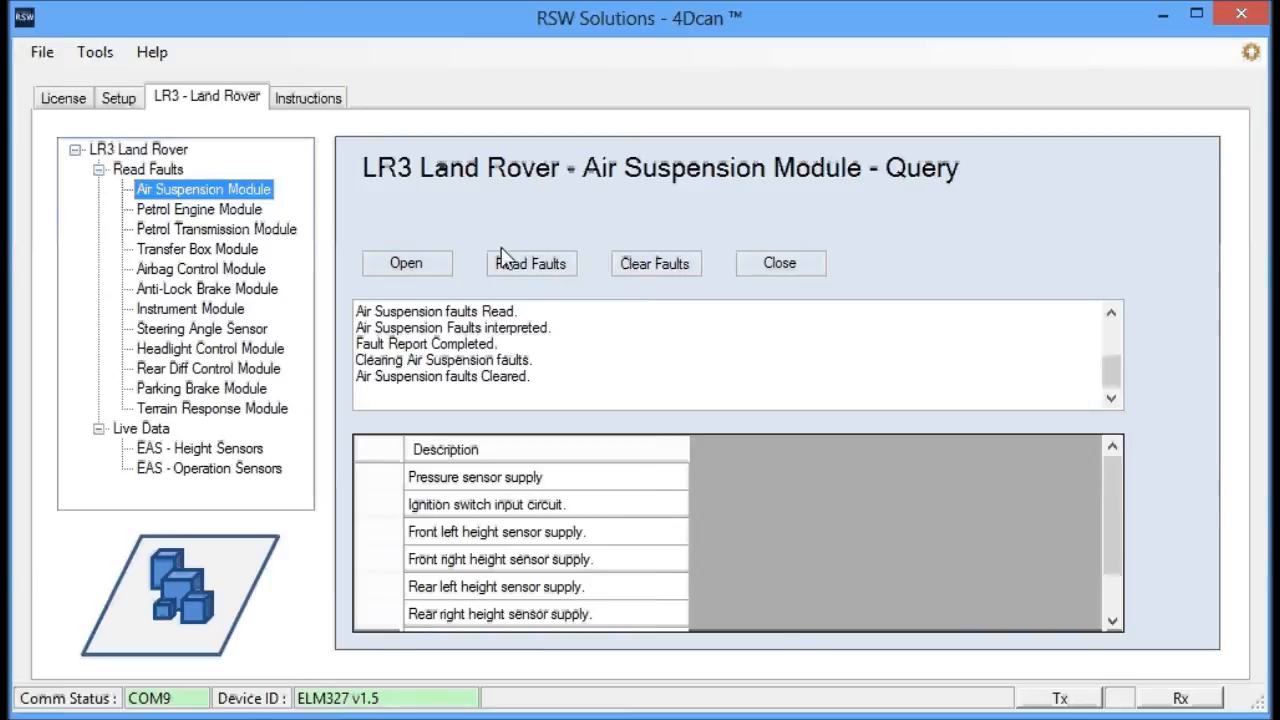